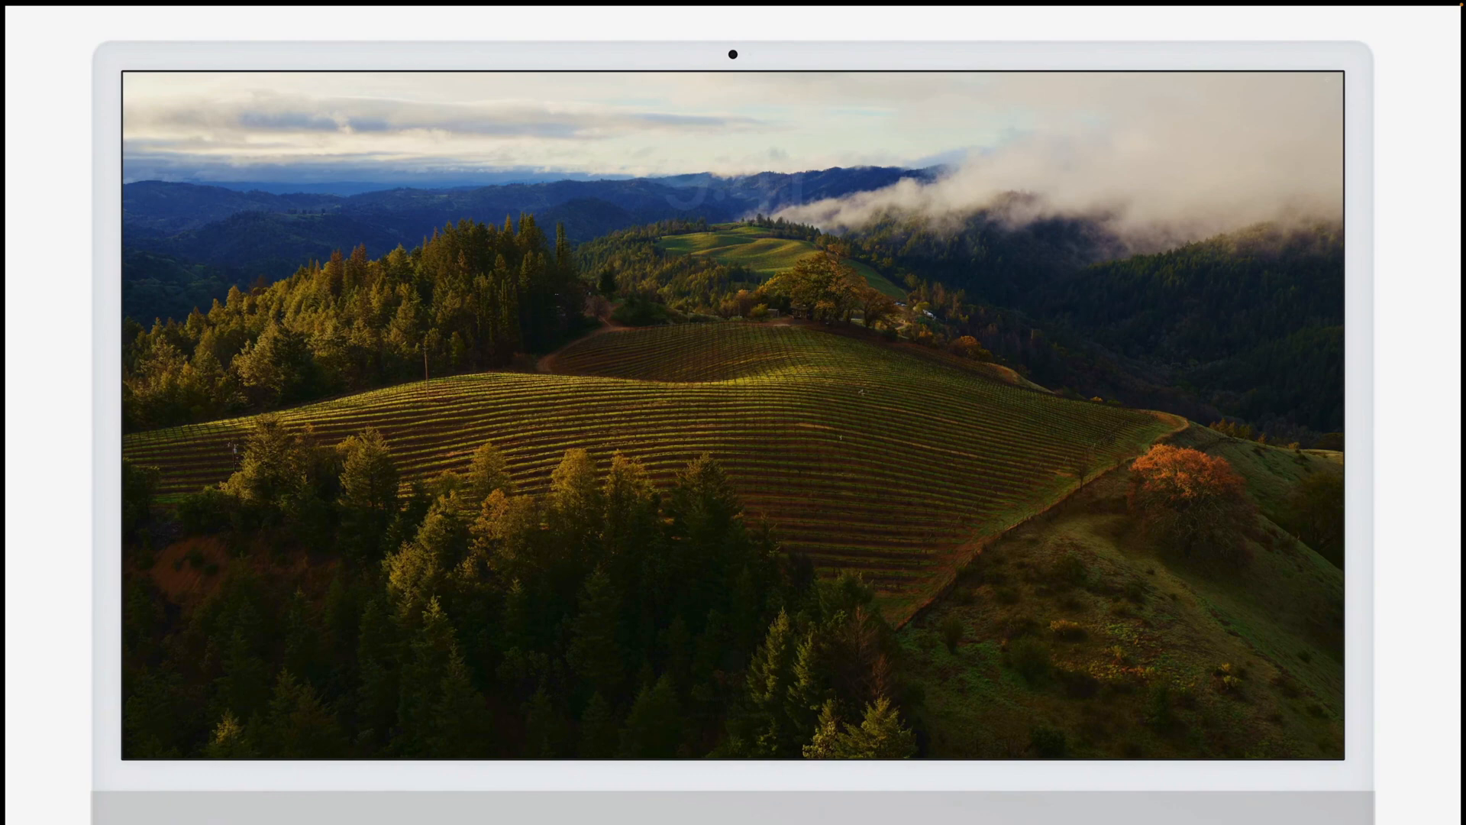
# Open System Settings from the Apple menu
pyautogui.click(27, 10)
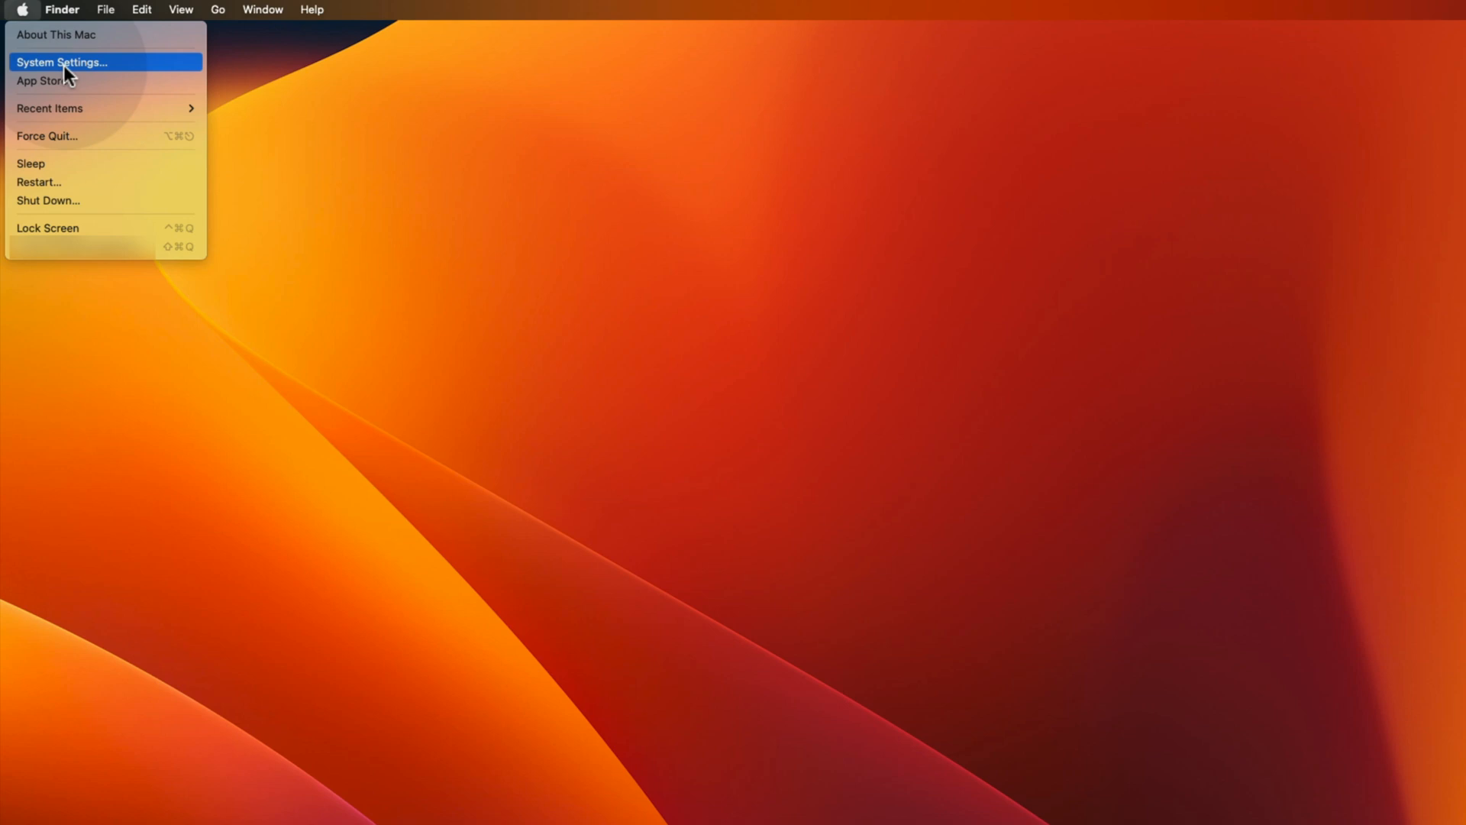
pyautogui.click(69, 61)
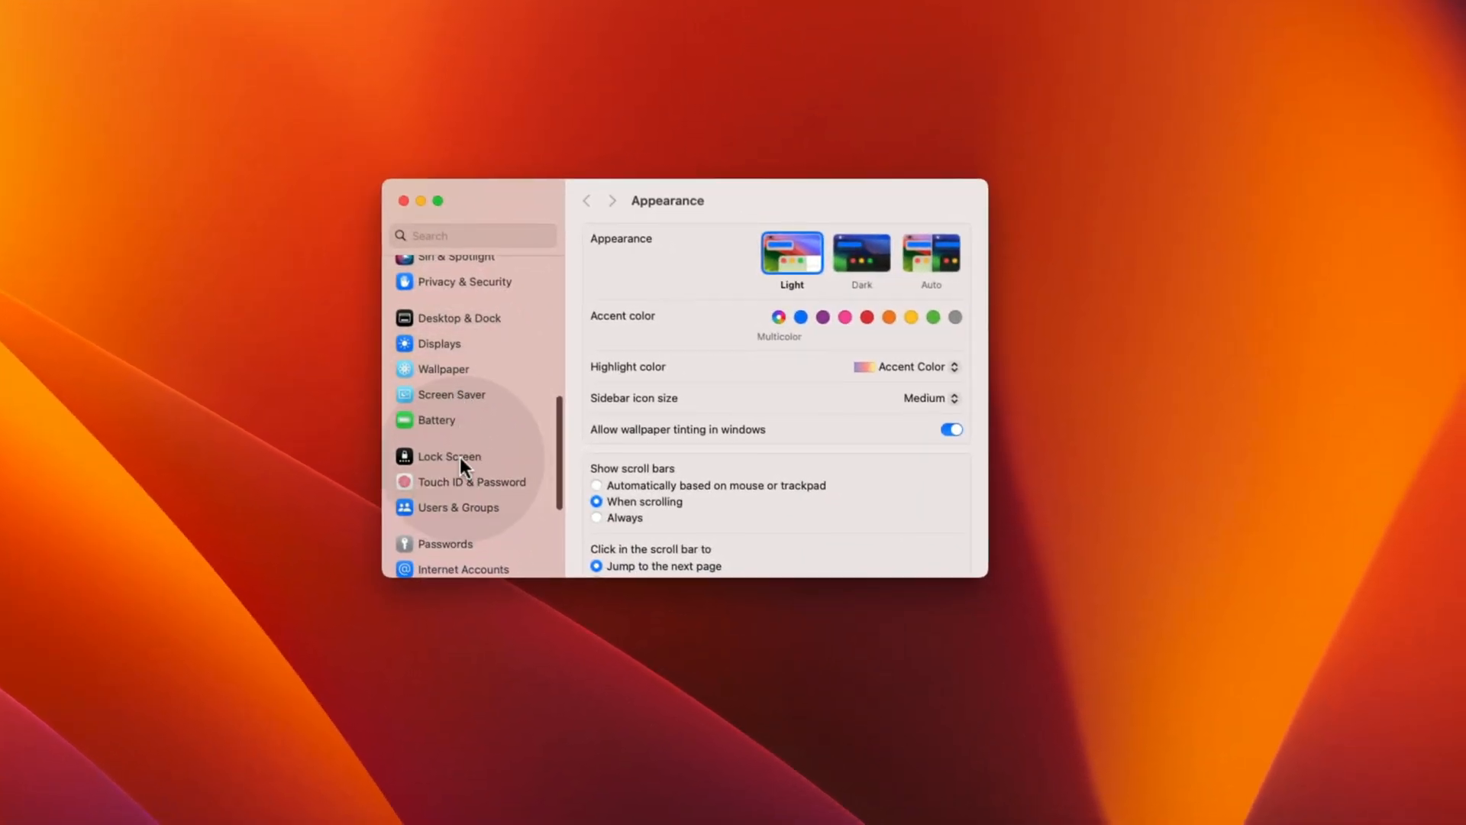
# On the Lock Screen page, start the screen saver after 1 minute of inactivity
pyautogui.click(450, 456)
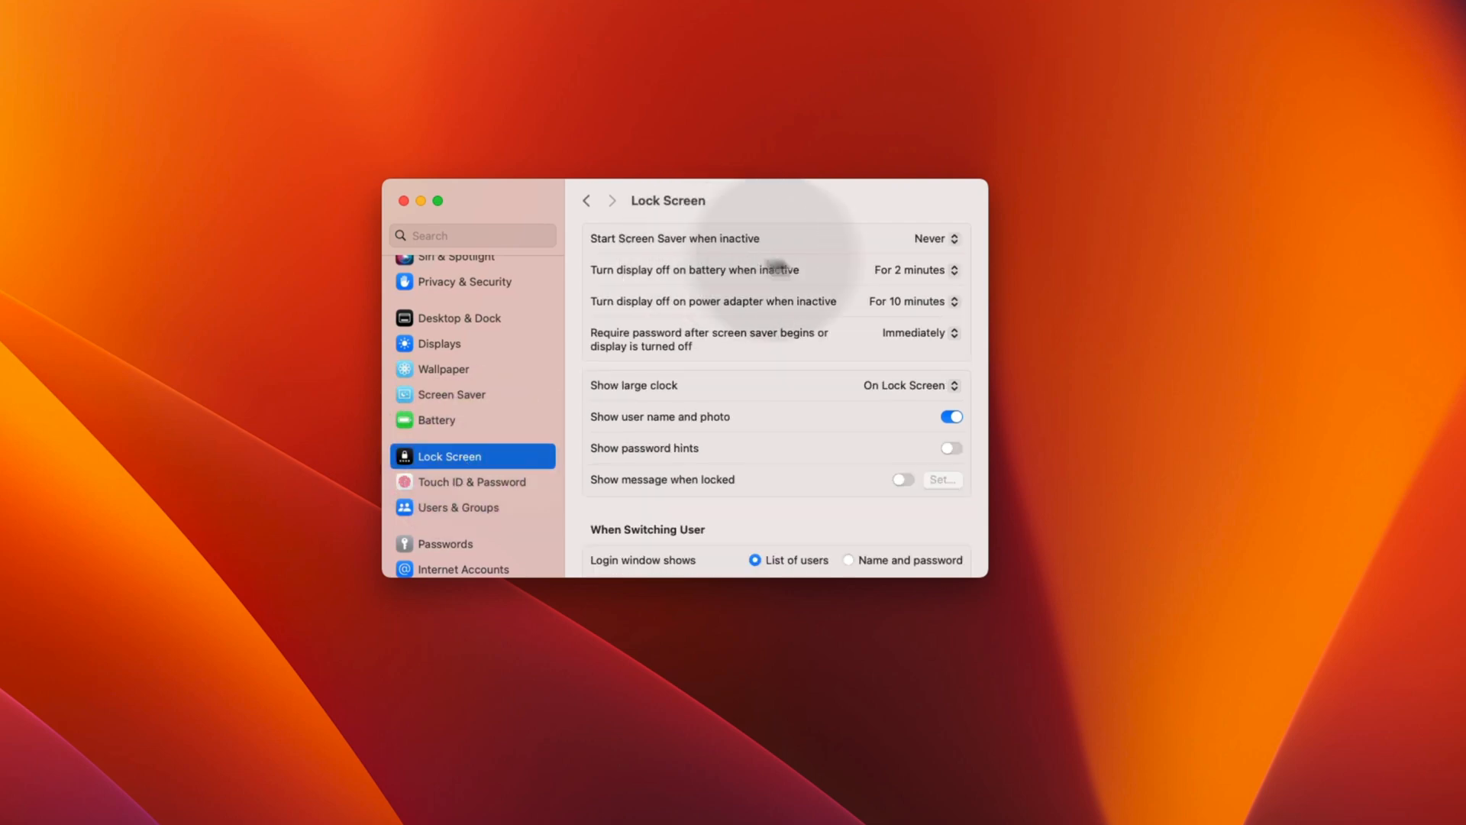
pyautogui.moveTo(604, 253)
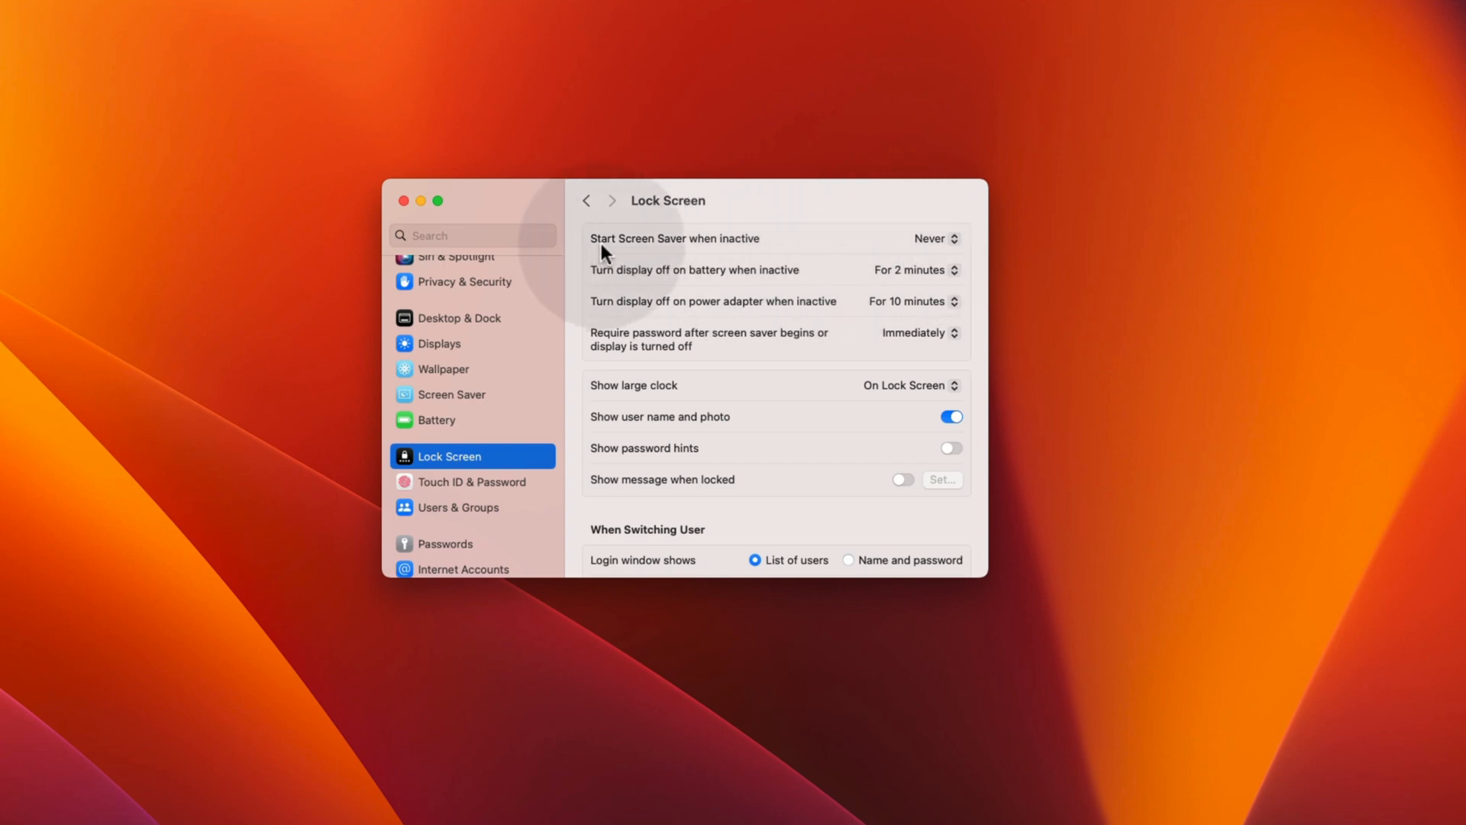
pyautogui.click(929, 238)
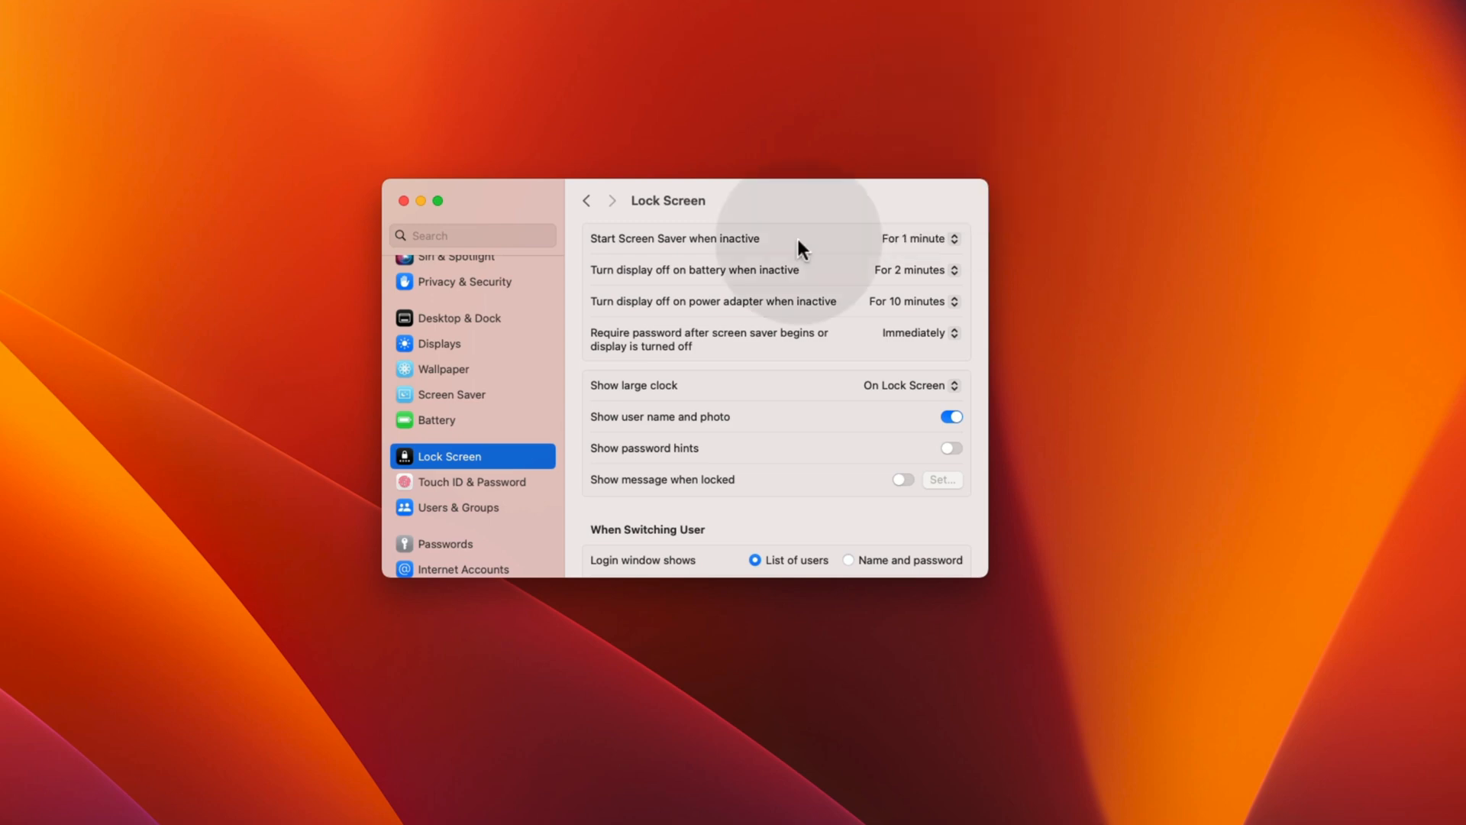
pyautogui.moveTo(791, 250)
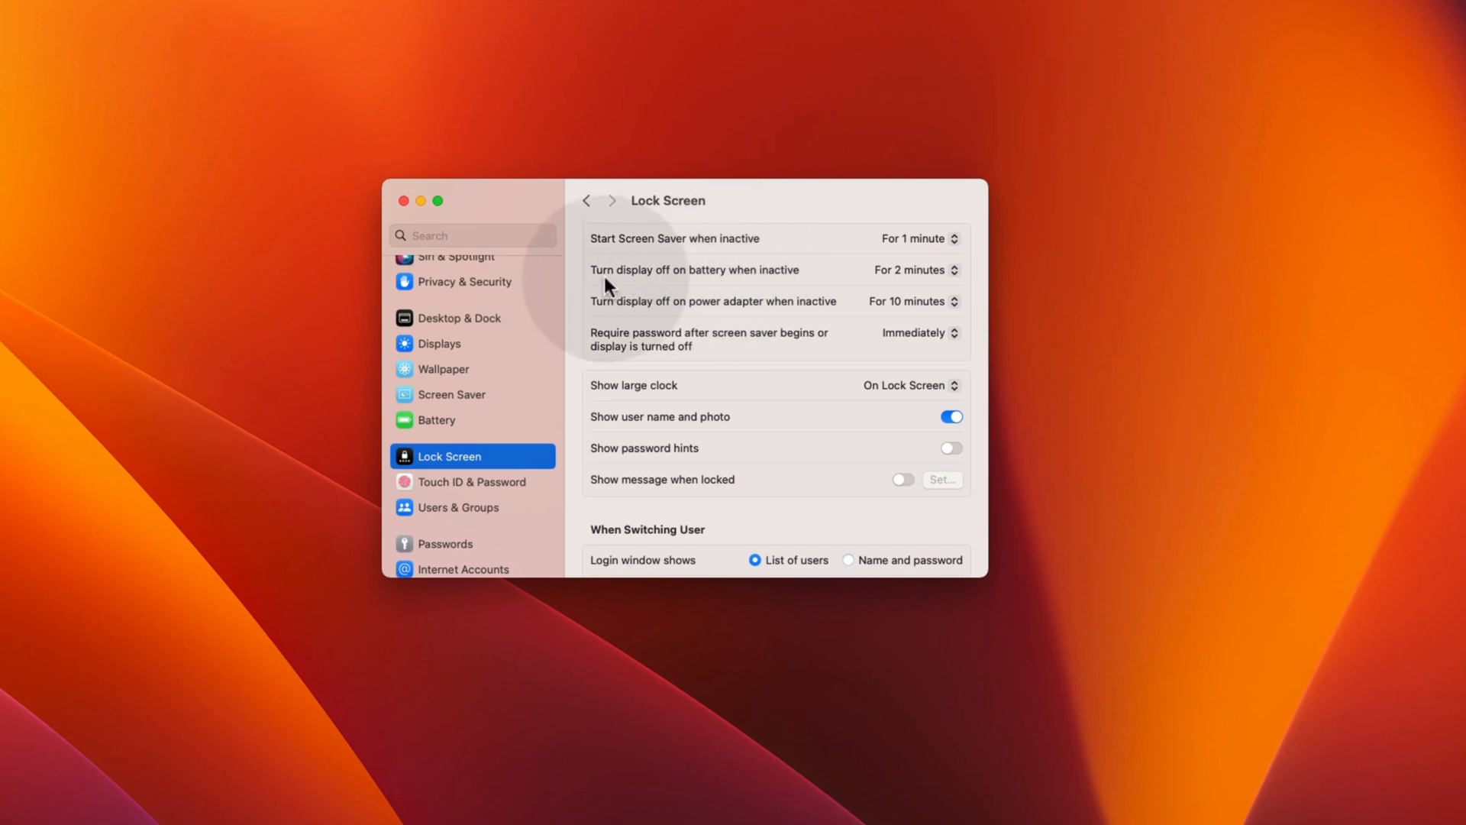
pyautogui.moveTo(695, 319)
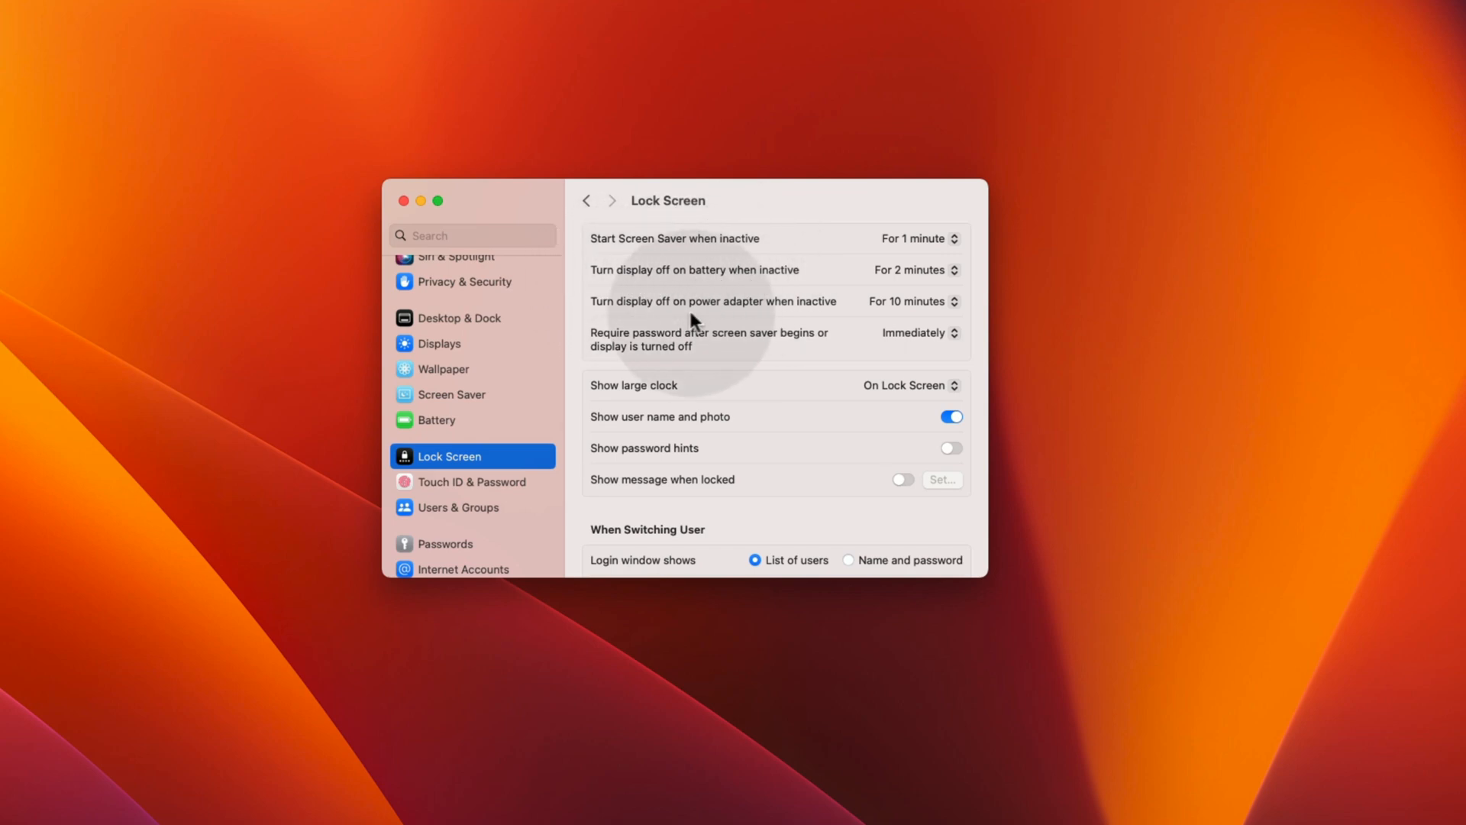
pyautogui.moveTo(730, 278)
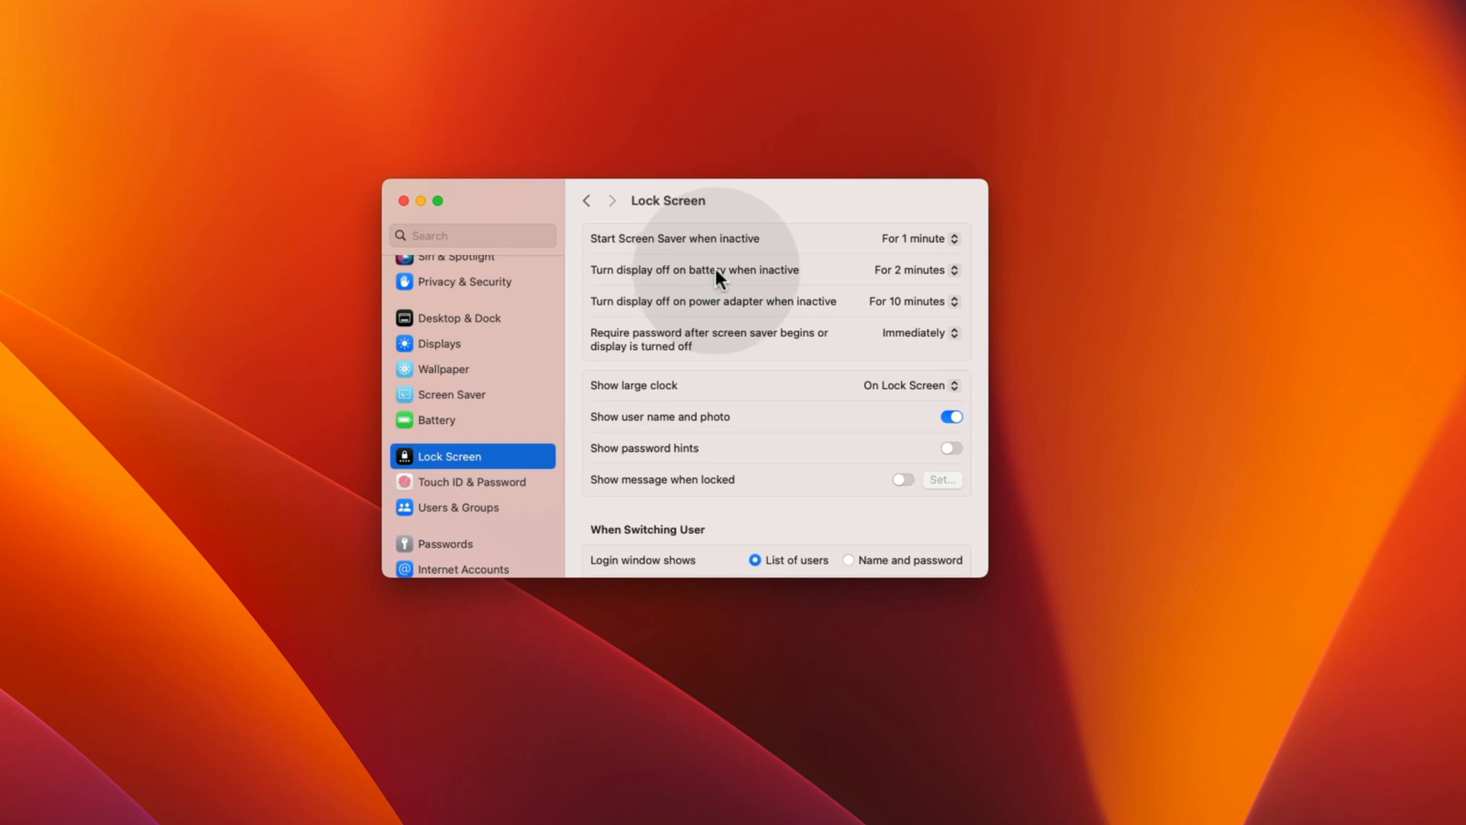
# Turn the display off after 1 minute on battery, then open the power-adapter timing choices
pyautogui.click(918, 270)
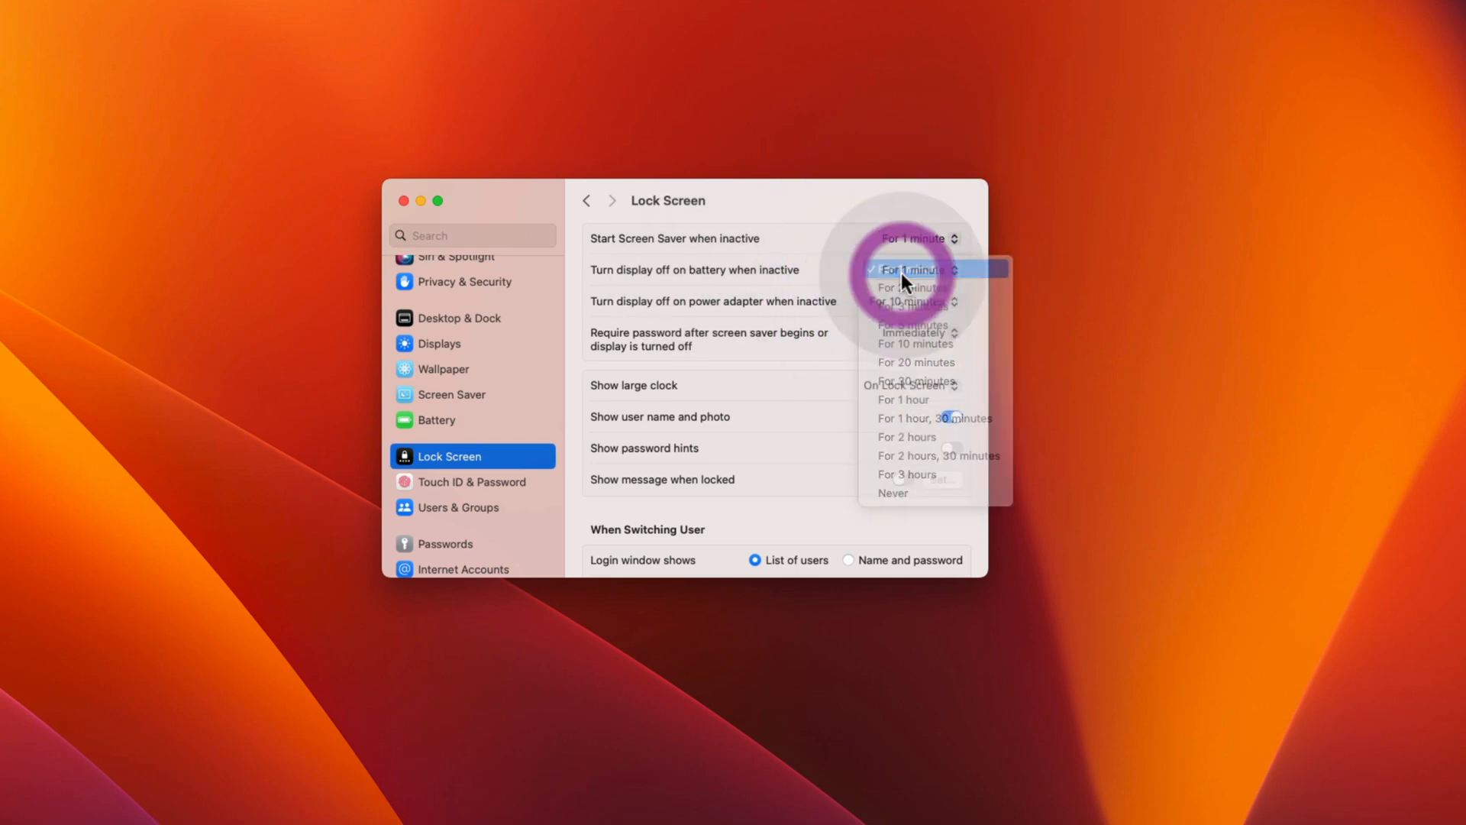
pyautogui.click(911, 269)
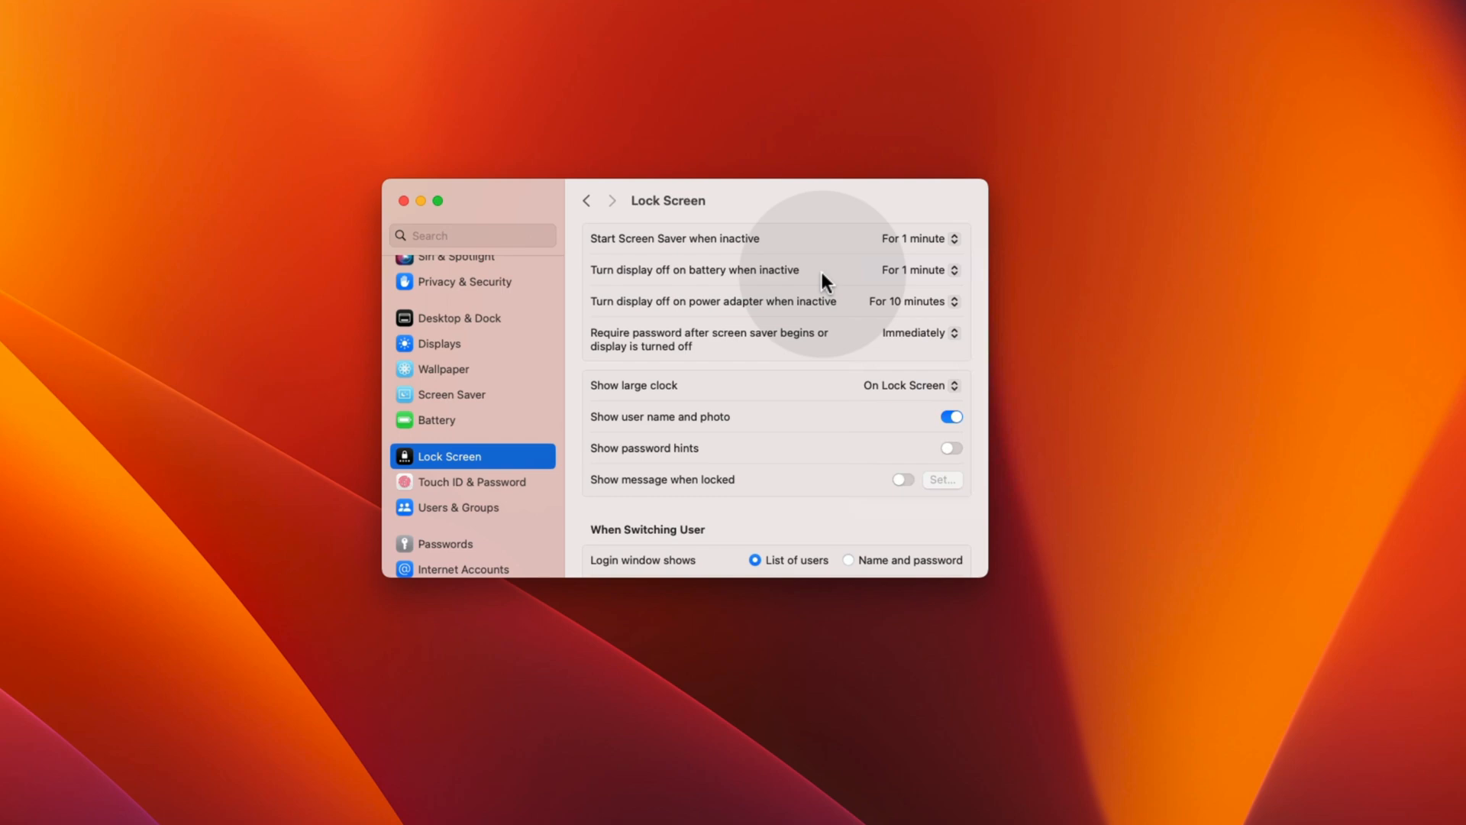
pyautogui.moveTo(866, 283)
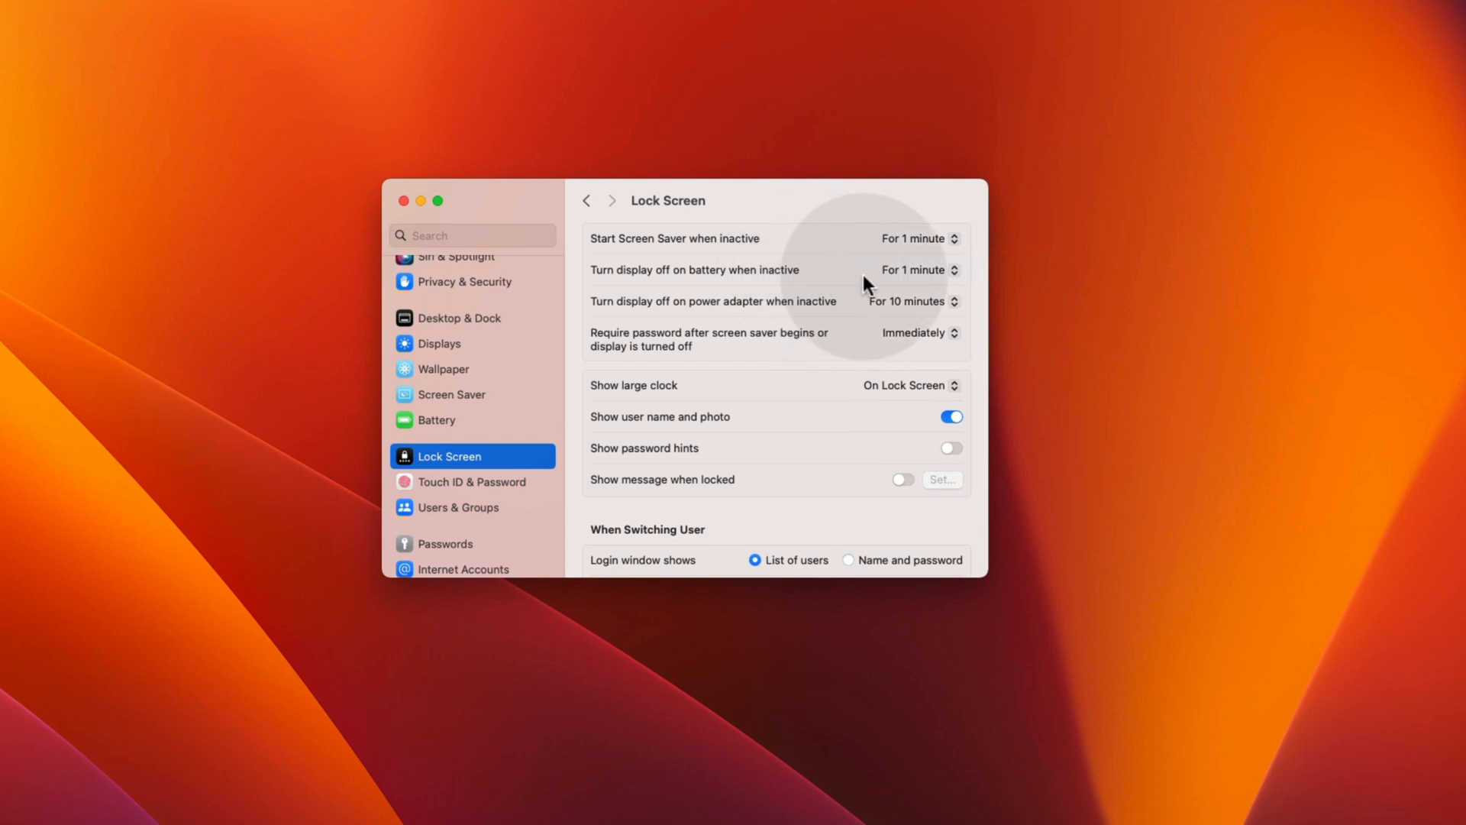
pyautogui.moveTo(711, 318)
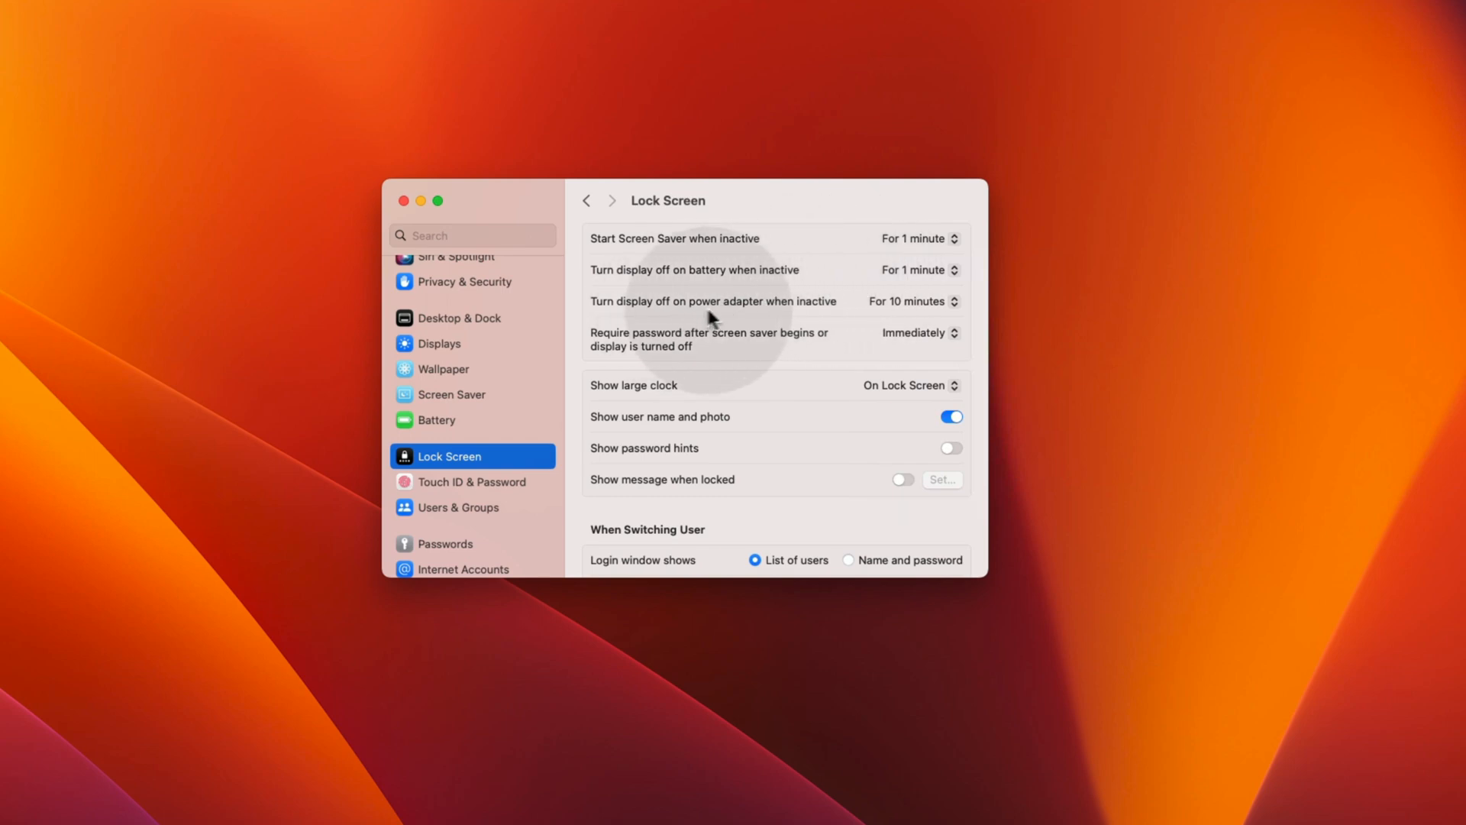
pyautogui.click(913, 301)
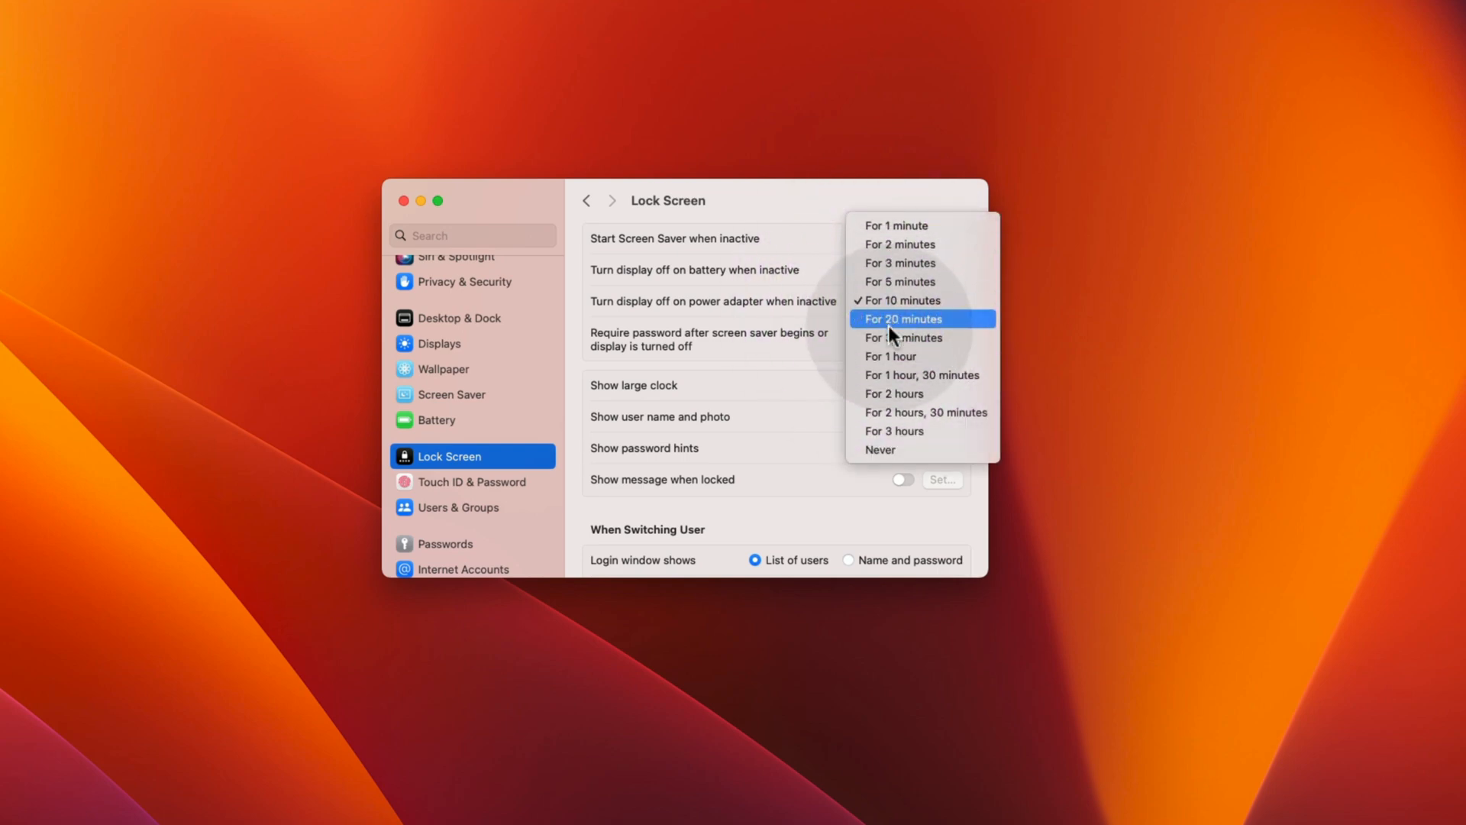
pyautogui.moveTo(895, 340)
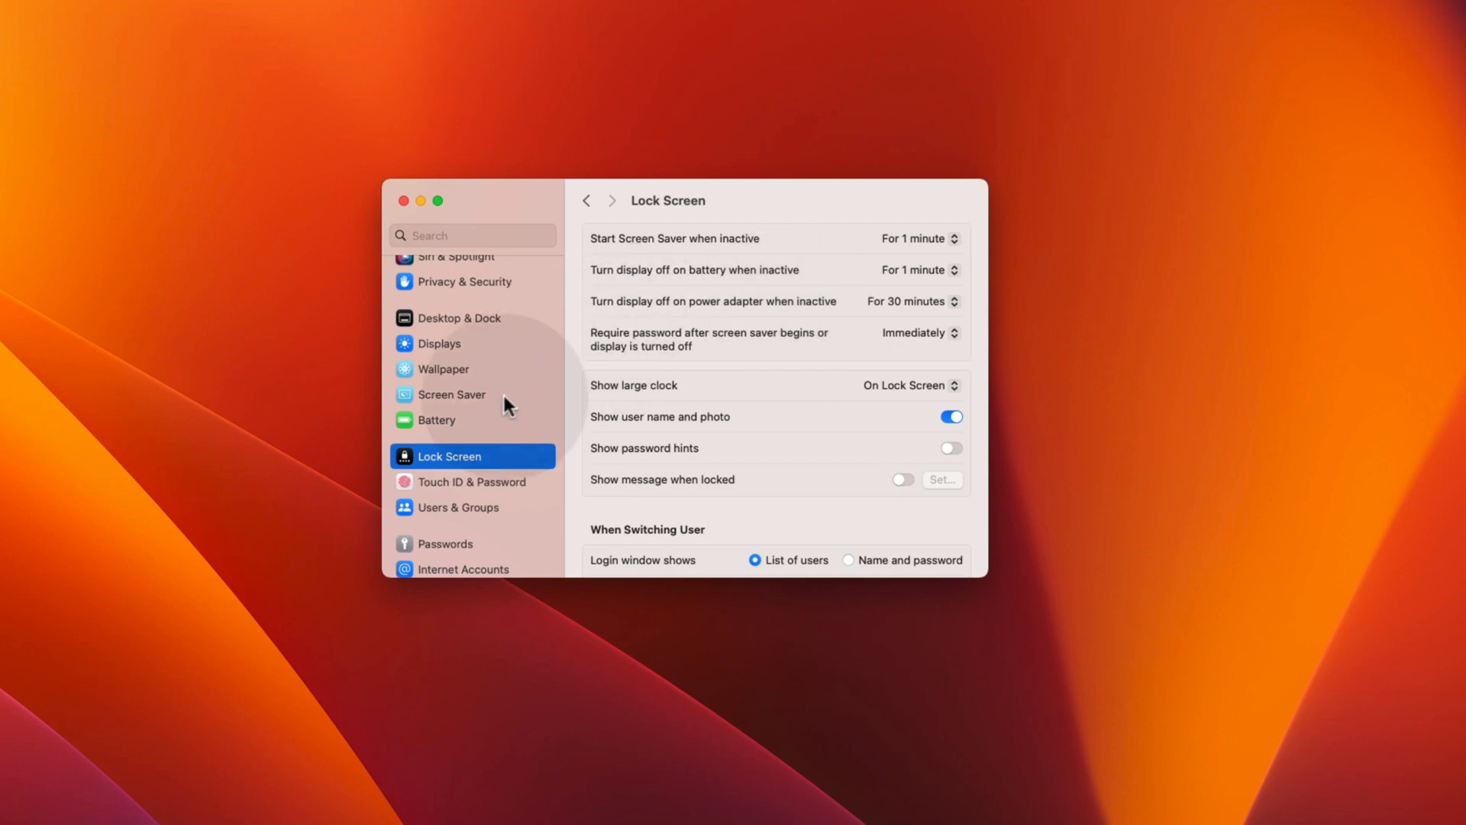
# In Screen Saver settings, choose the Hawaii screen saver under Landscape
pyautogui.click(452, 394)
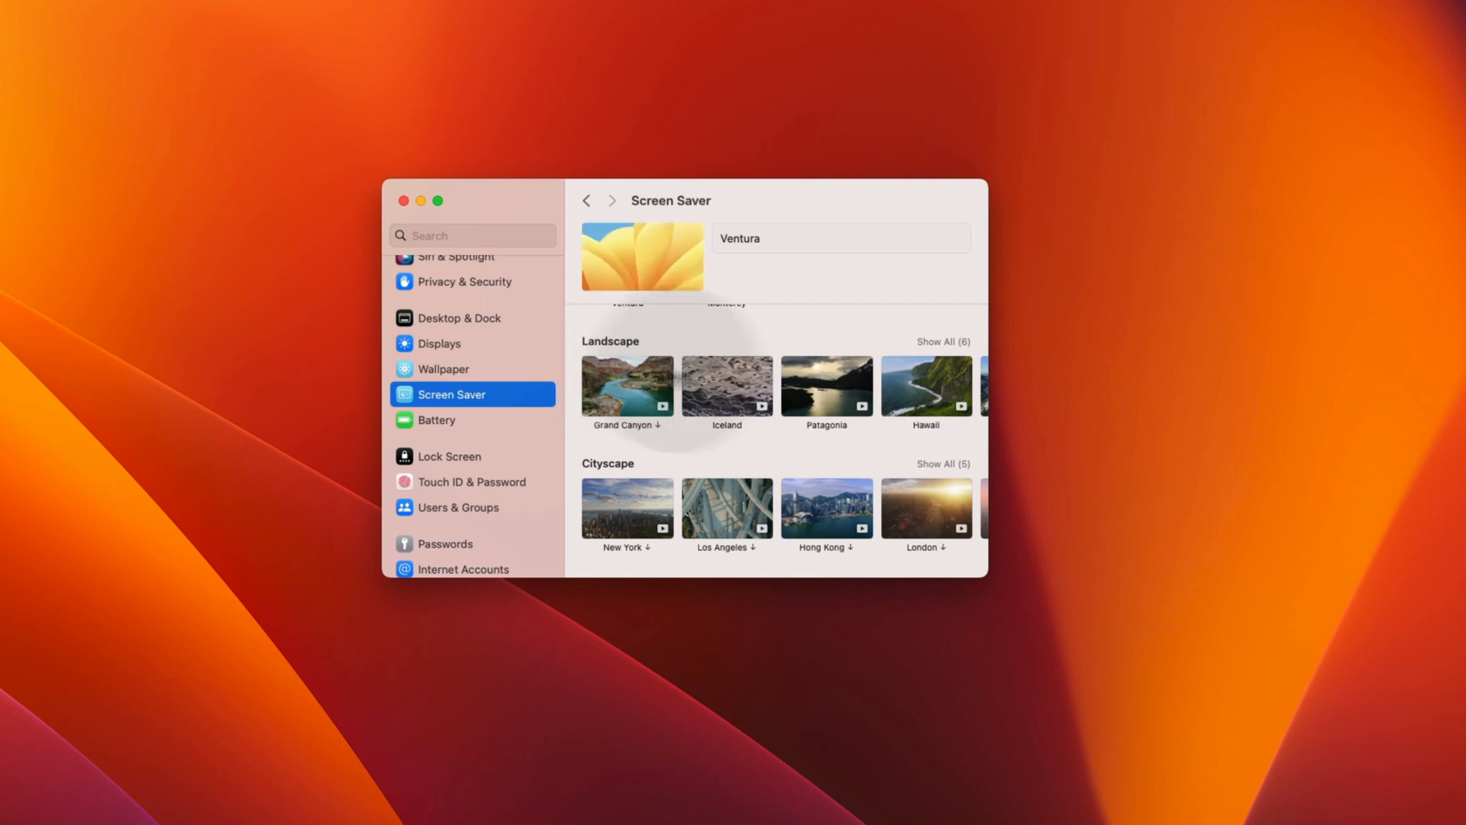
pyautogui.scroll(-3)
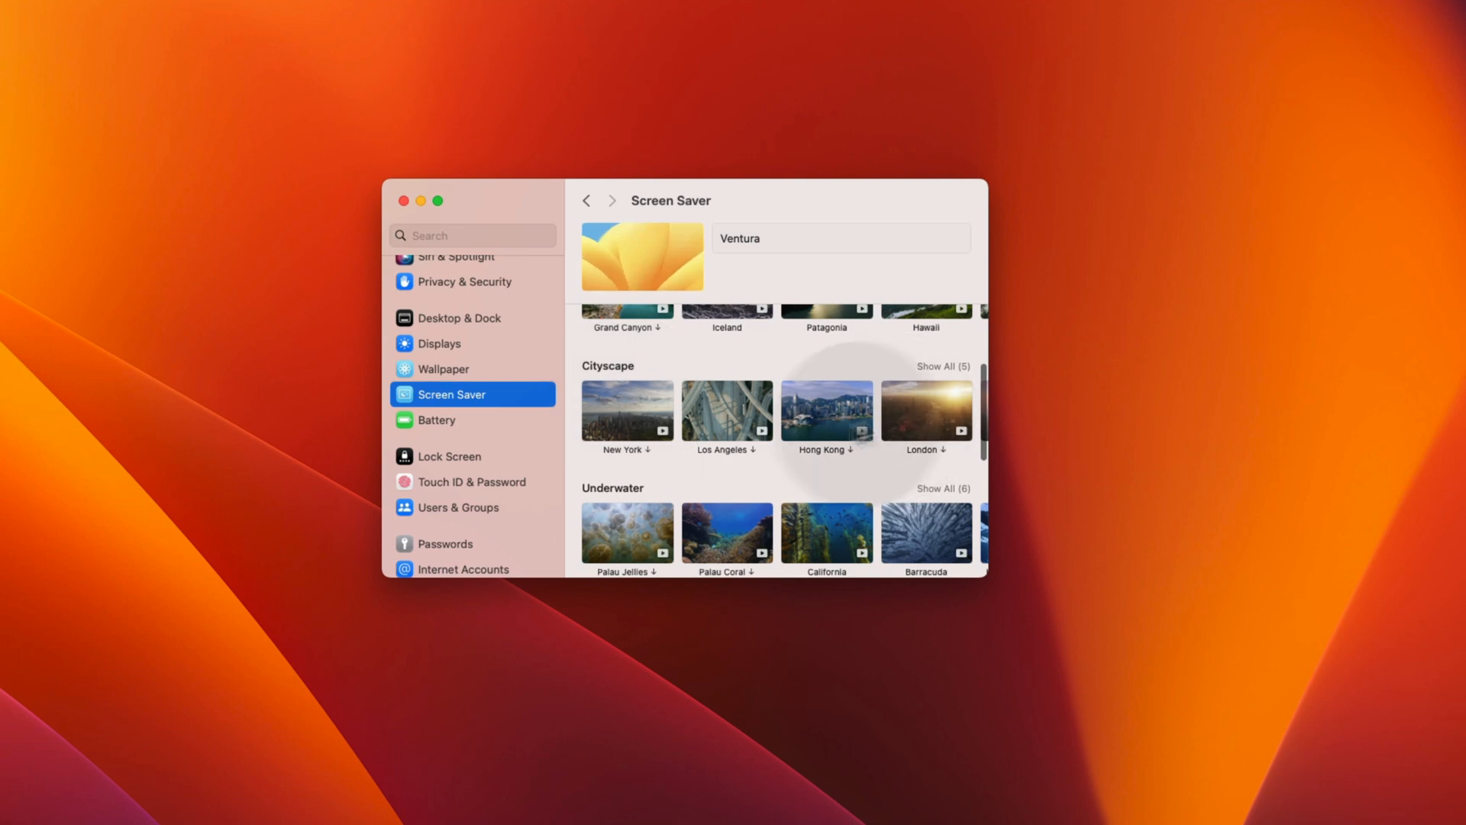
pyautogui.scroll(-3)
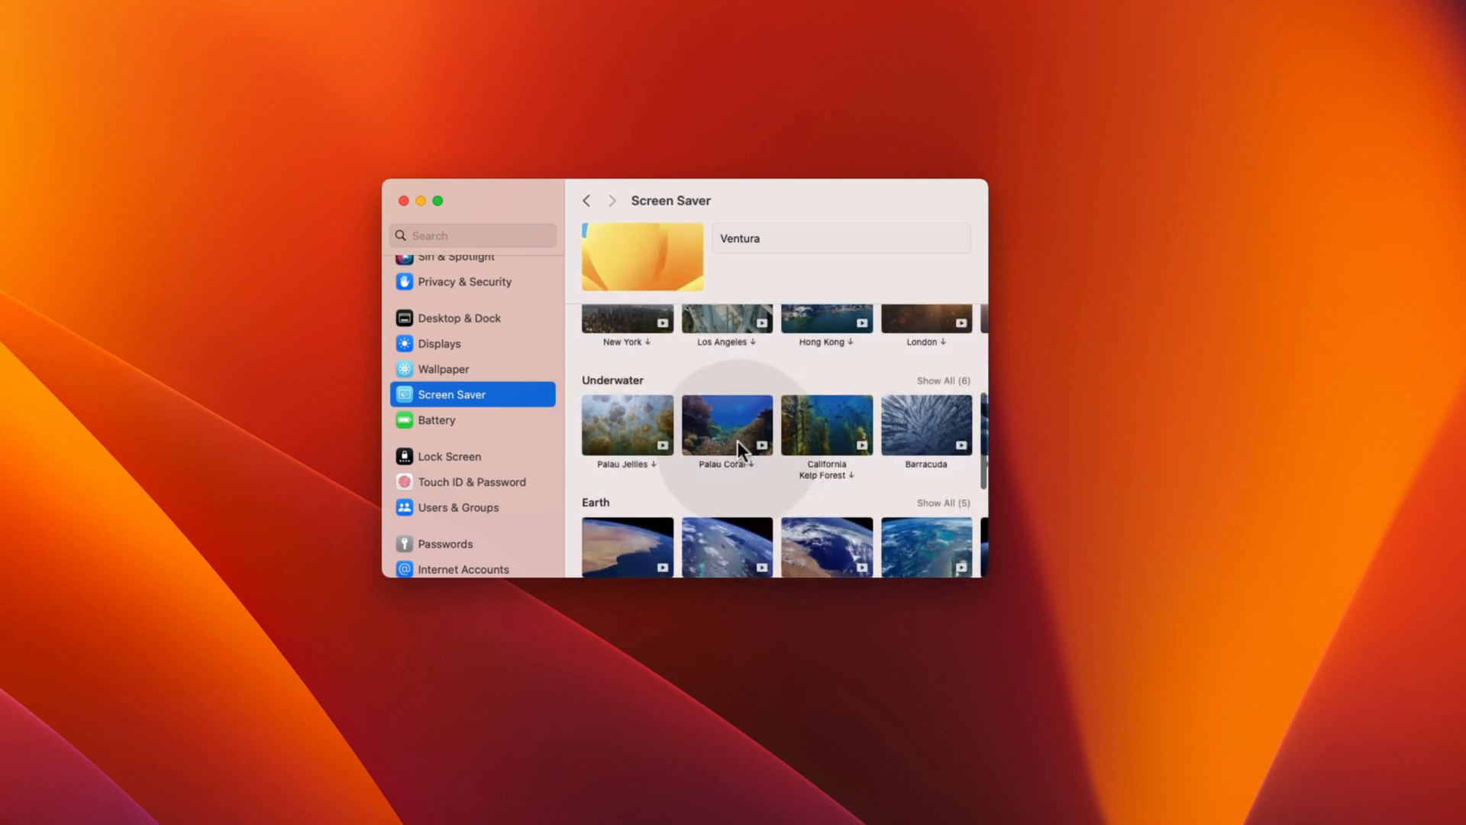
pyautogui.scroll(3)
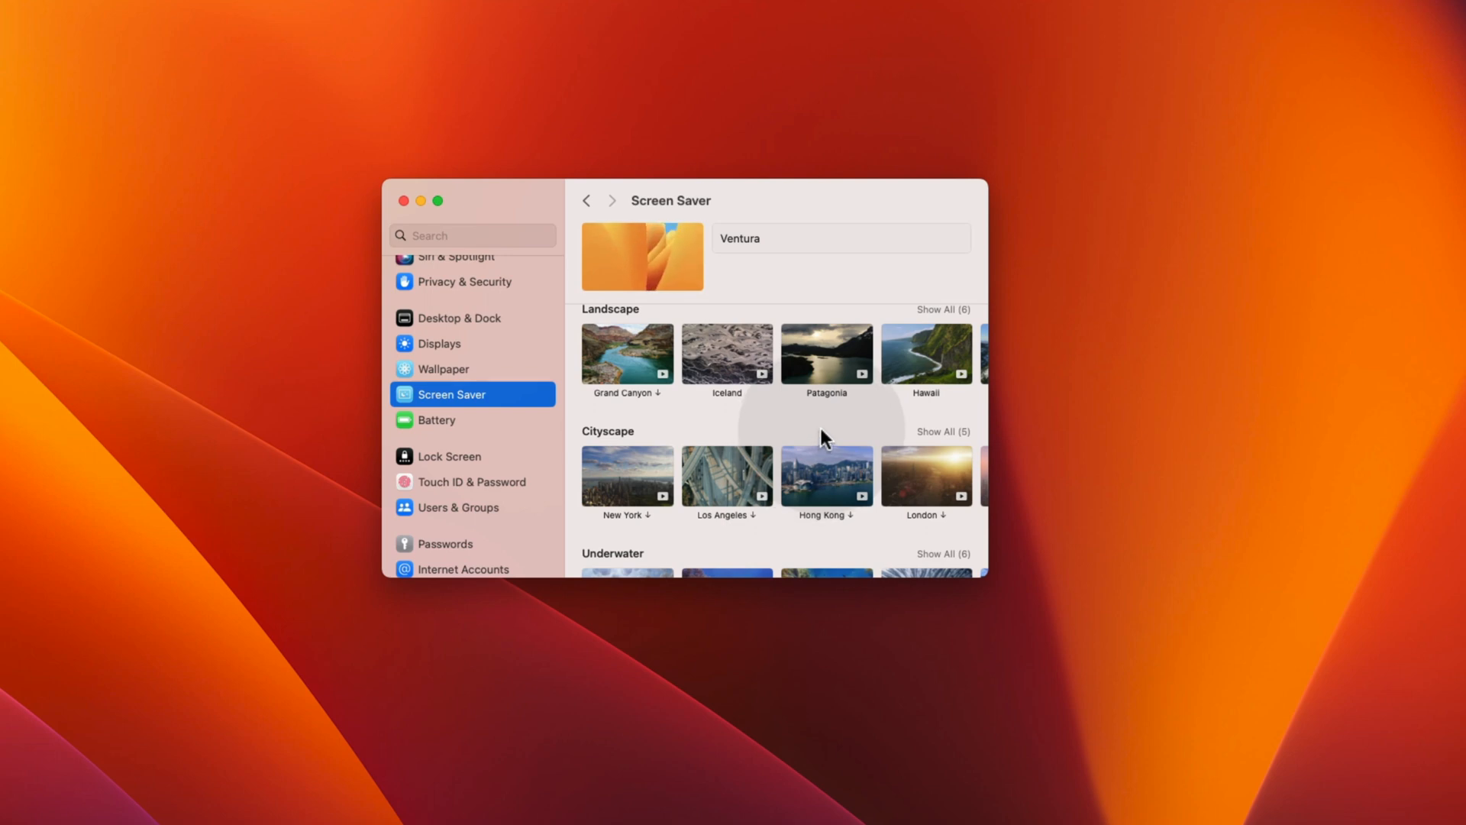
pyautogui.click(926, 353)
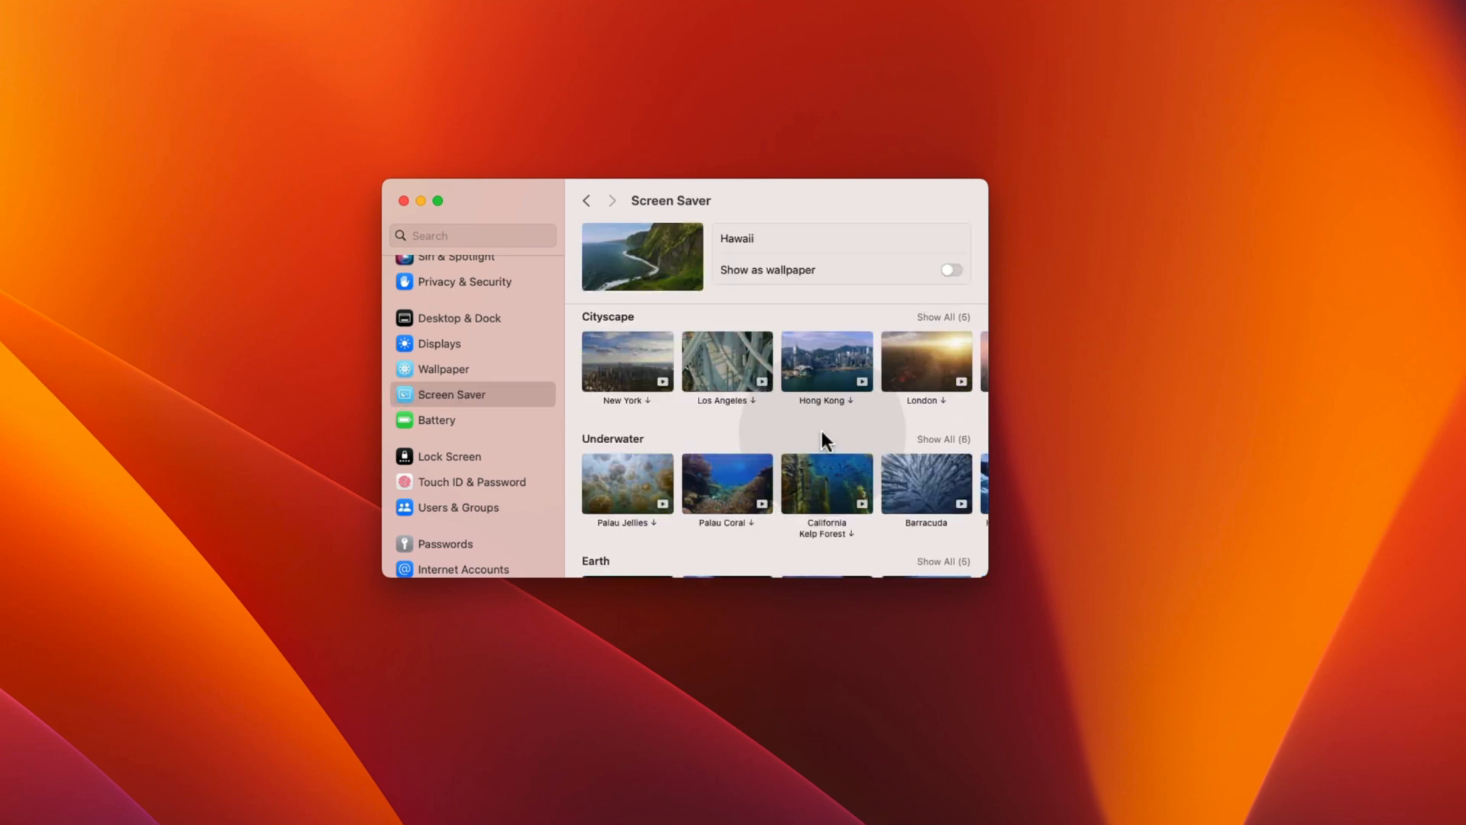
pyautogui.moveTo(838, 488)
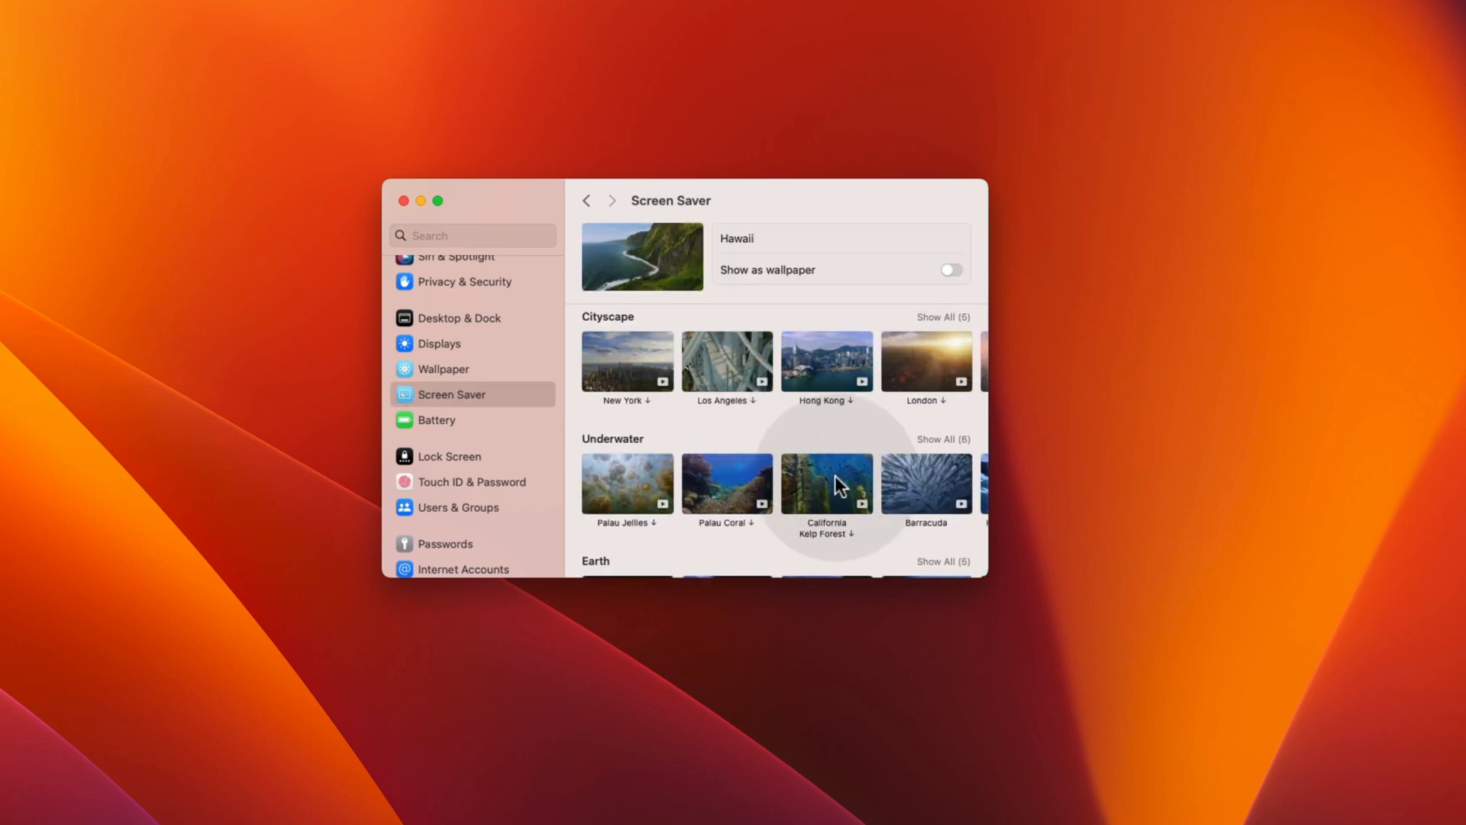
# Choose California Kelp Forest under Underwater and enable 'Show as wallpaper'
pyautogui.click(826, 483)
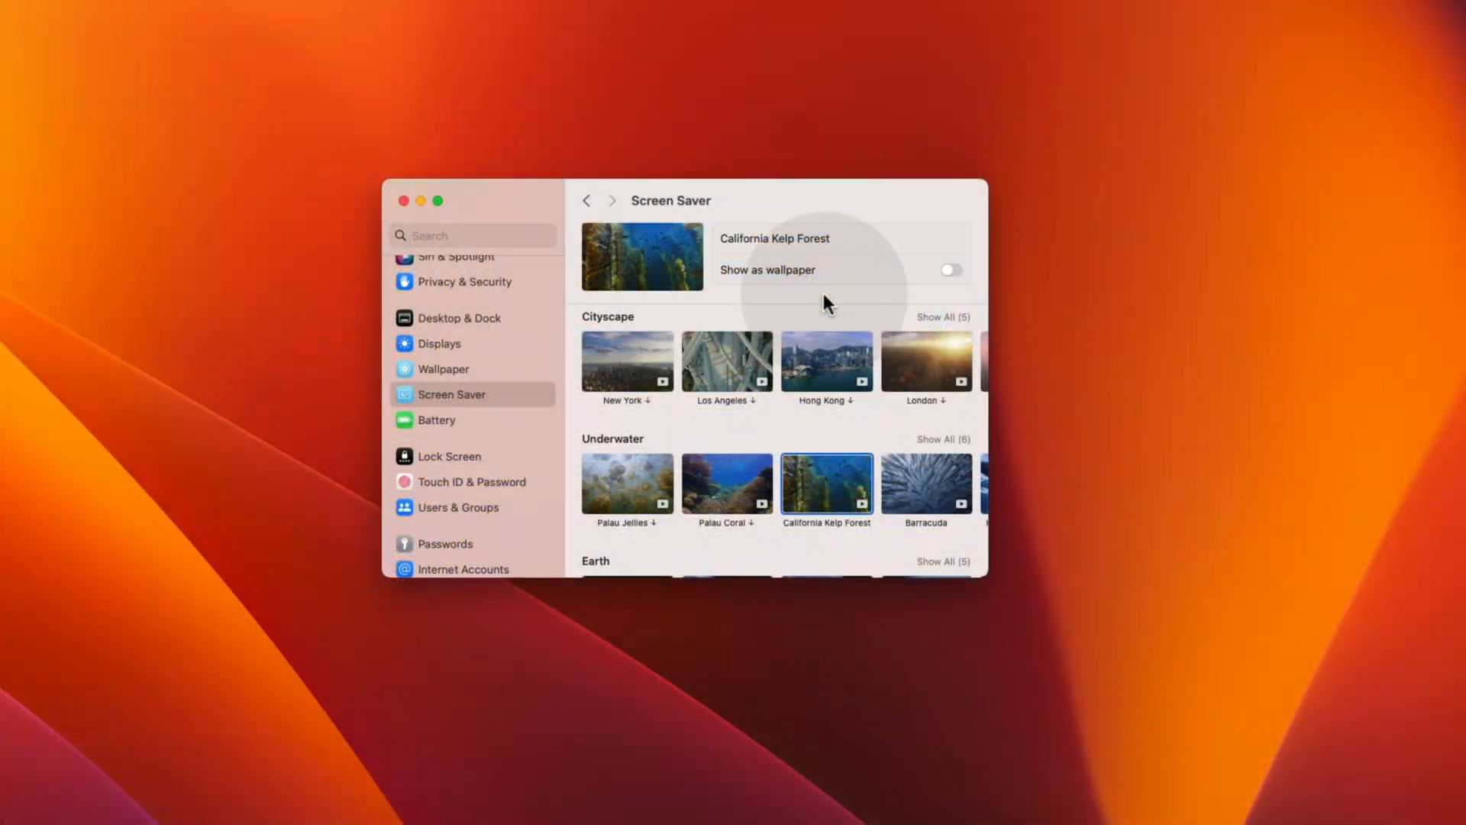
pyautogui.moveTo(792, 295)
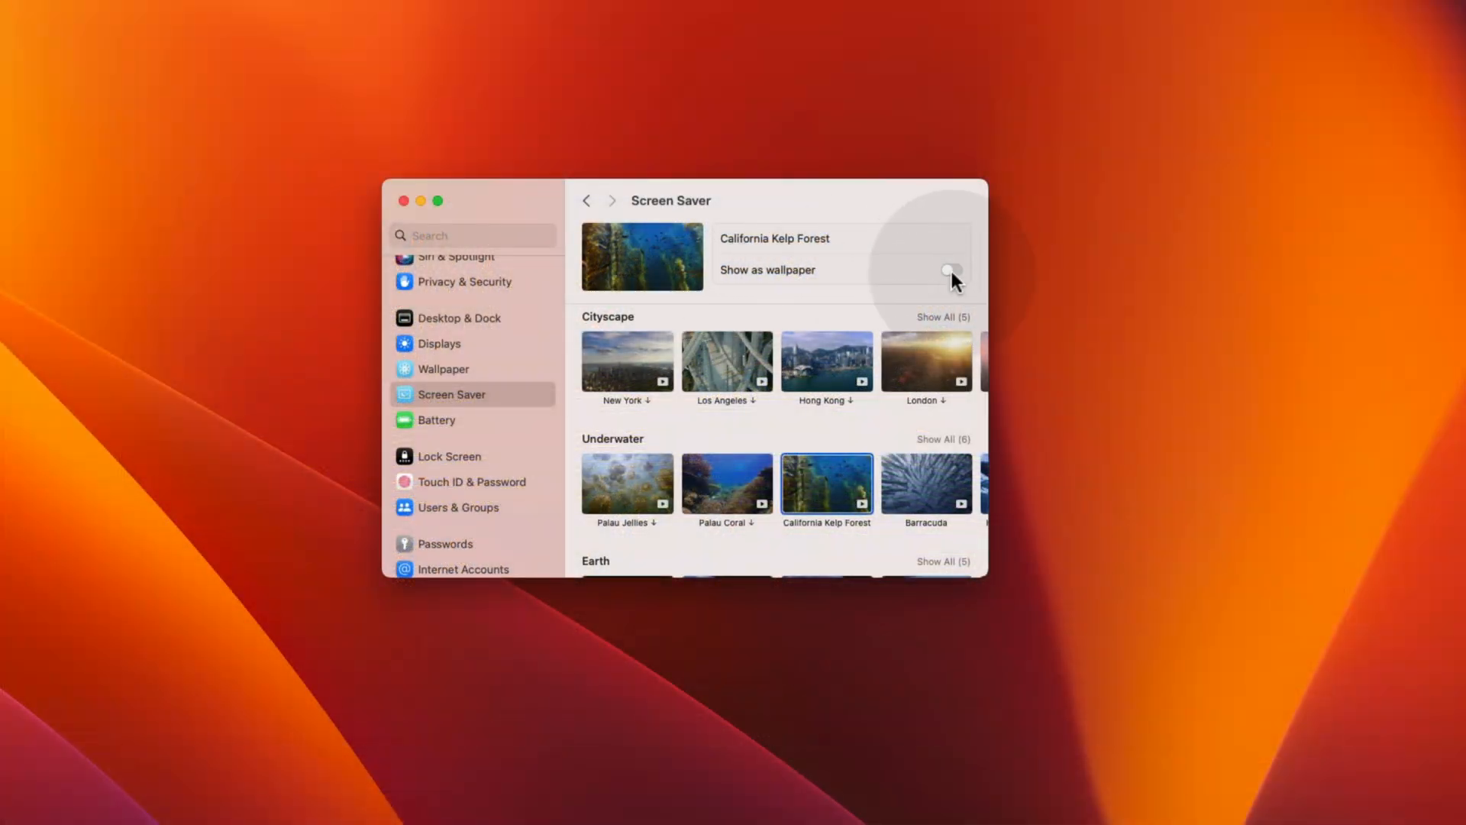
pyautogui.click(951, 269)
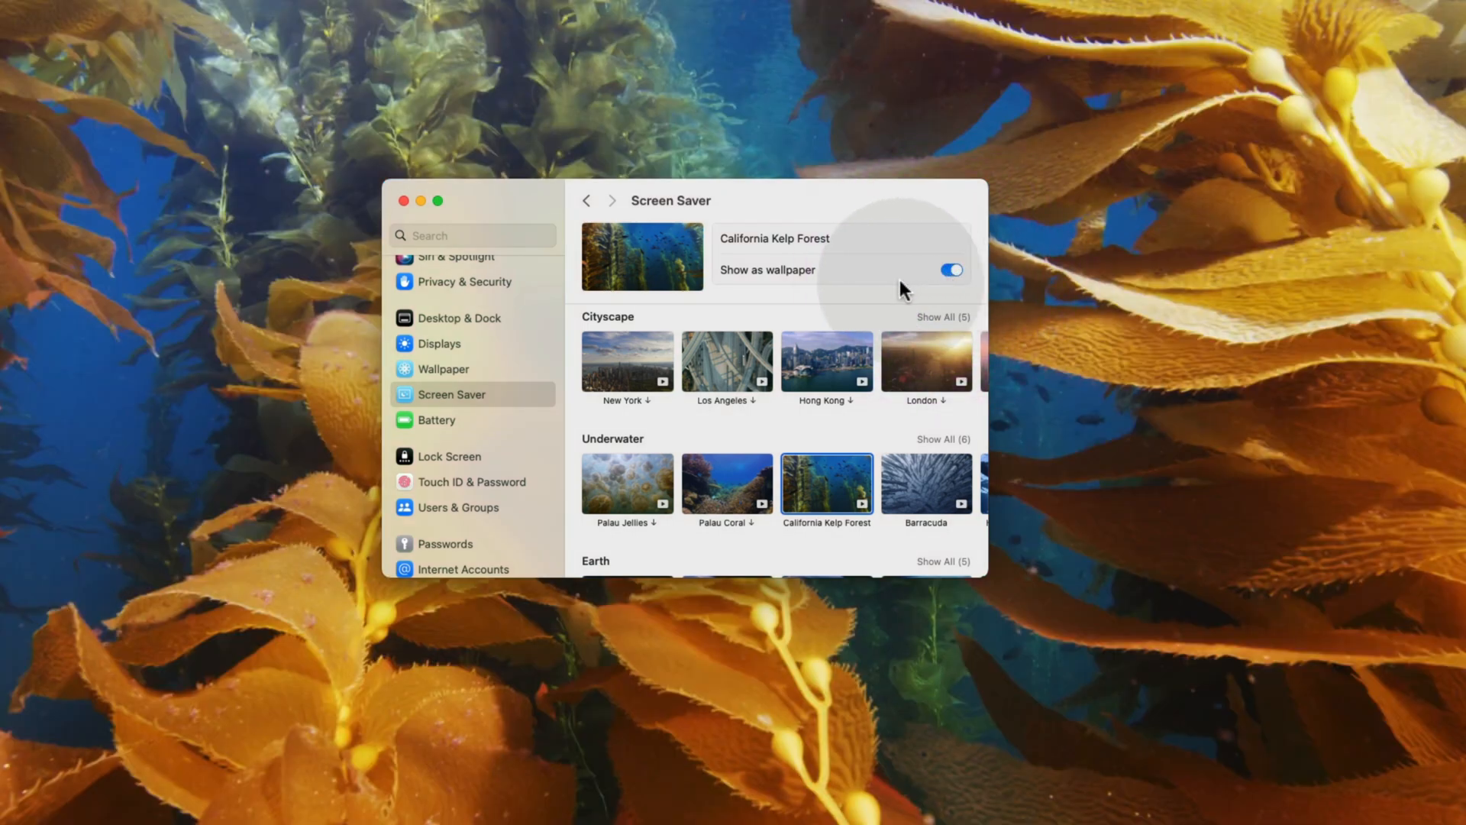